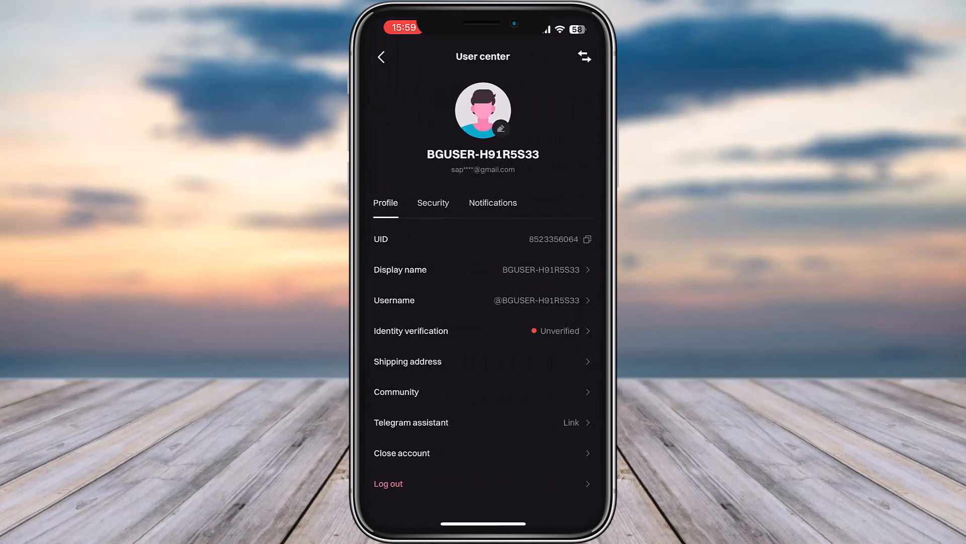
click(433, 202)
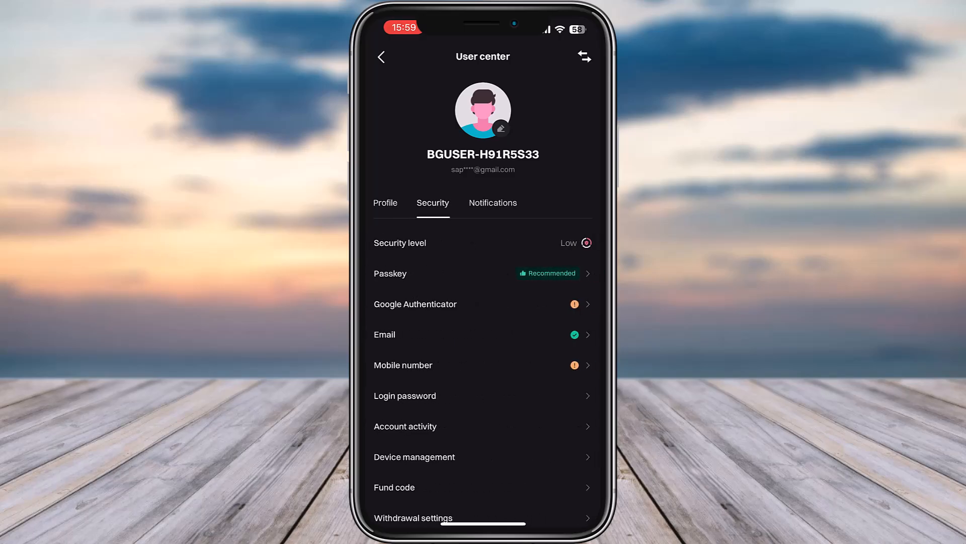
click(385, 203)
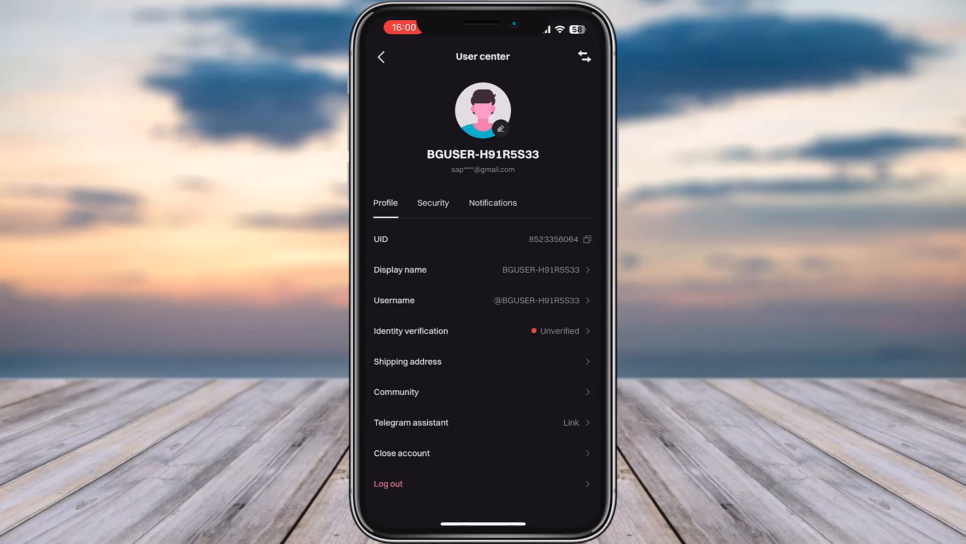